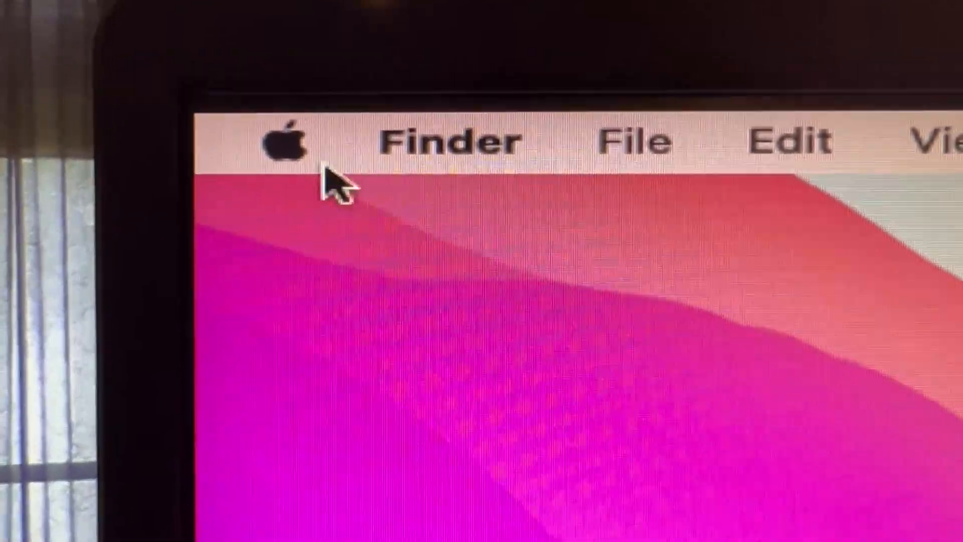
Bring up the Apple menu to reach System Preferences and its Erase All Content and Settings command
{"action": "left_click", "coordinate": [283, 142]}
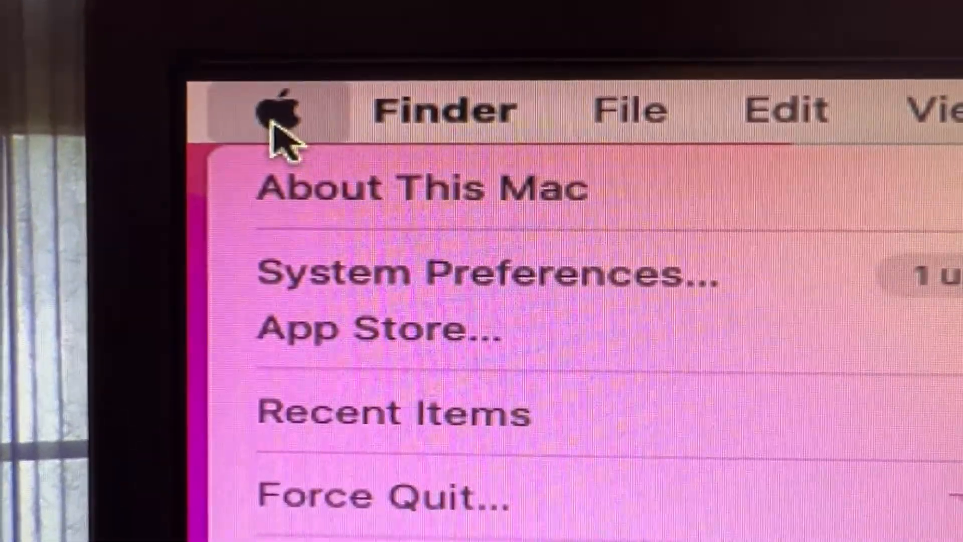
{"action": "mouse_move", "coordinate": [417, 264]}
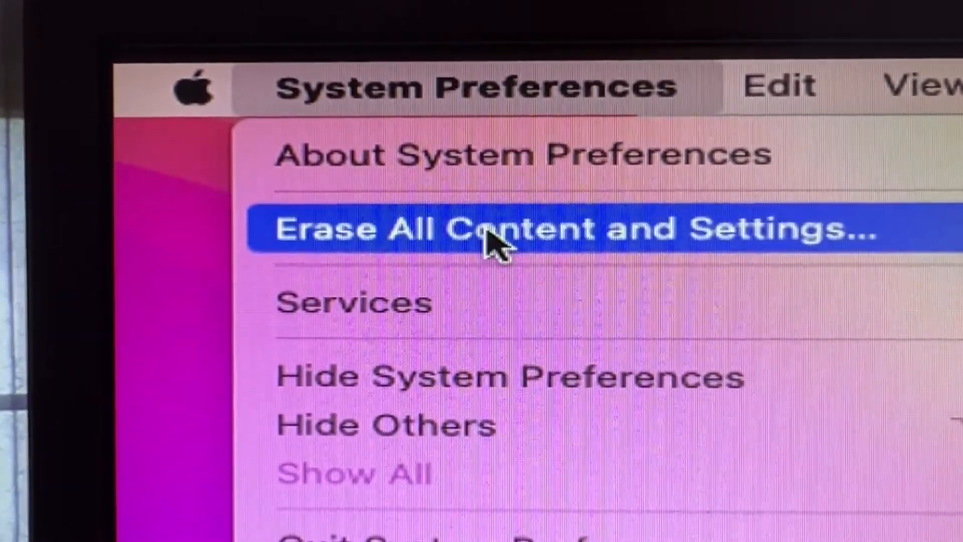
Start Erase All Content and Settings and confirm the admin password to proceed in Erase Assistant
{"action": "left_click", "coordinate": [492, 229]}
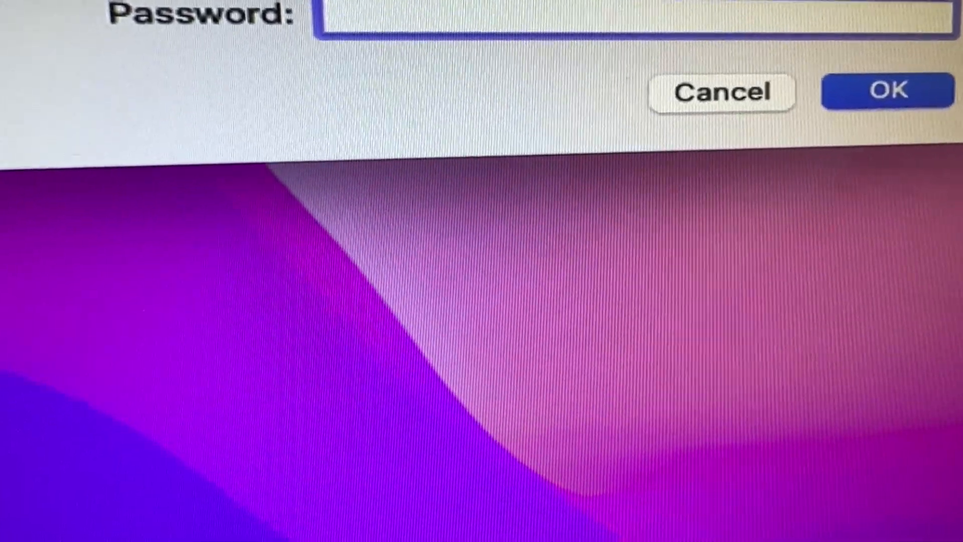
{"action": "left_click", "coordinate": [888, 91]}
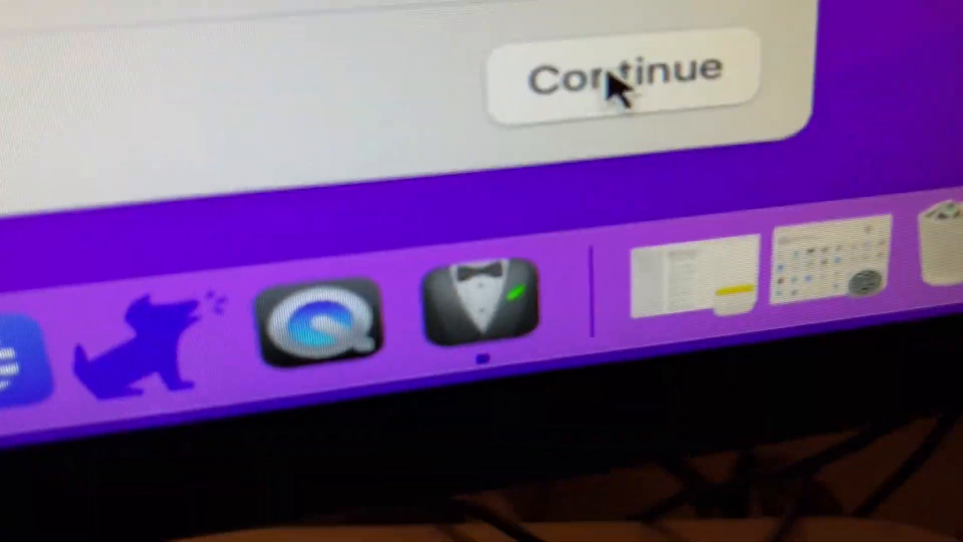
Continue past the sign-out step to the final irreversible-erase warning
{"action": "left_click", "coordinate": [620, 74]}
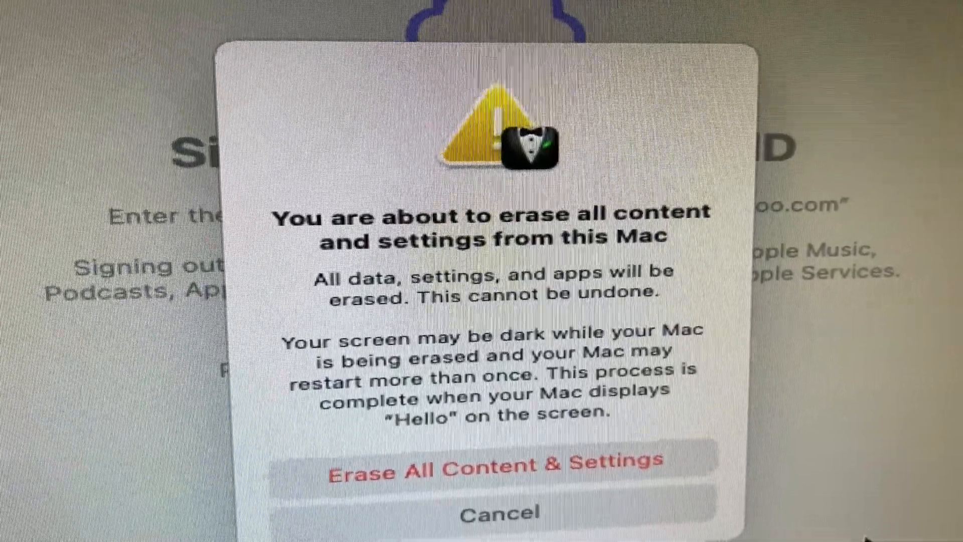